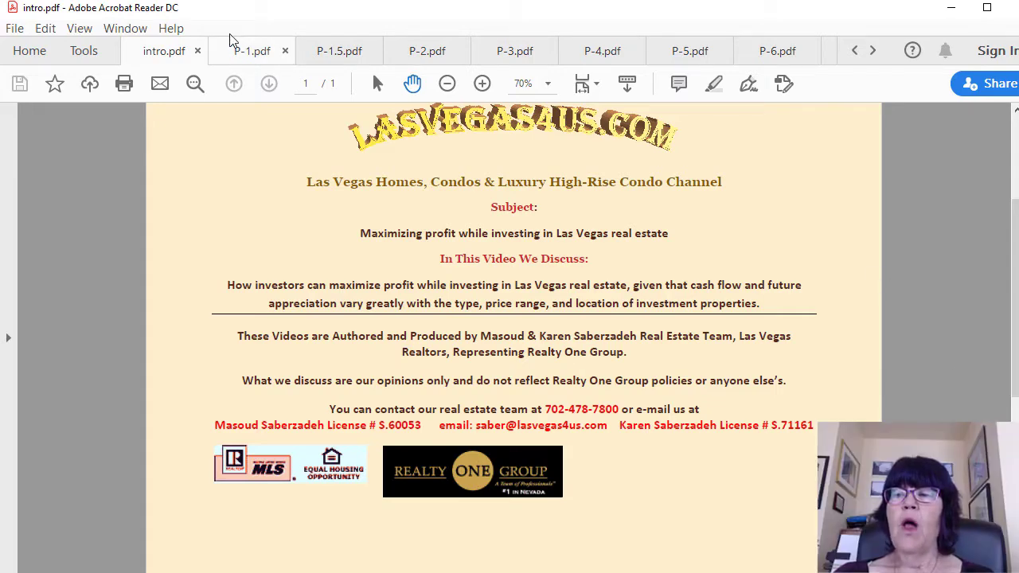
pyautogui.moveTo(252, 50)
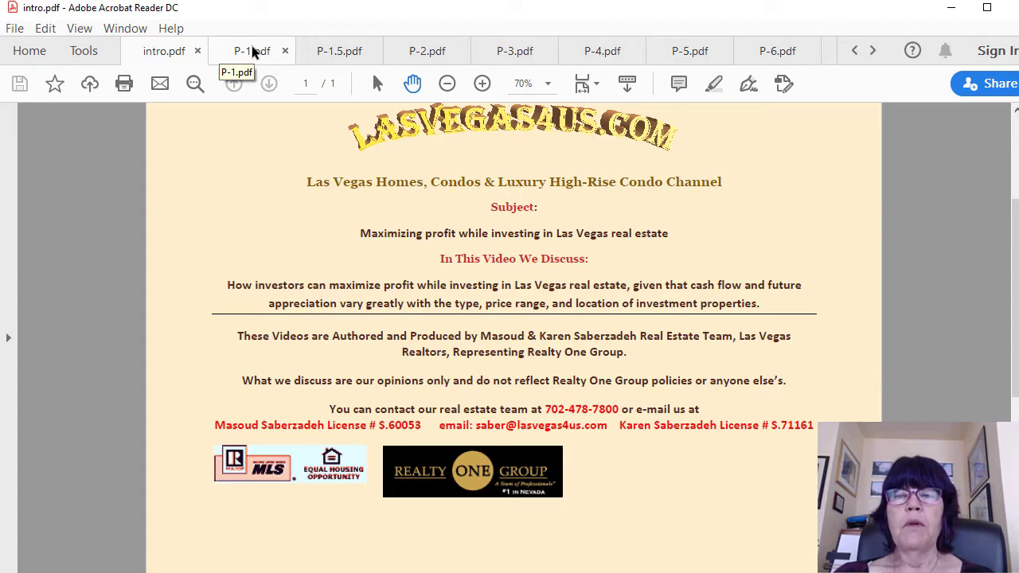
# Step: Show the P-1.pdf slide on best-priced units and highest cash flow
pyautogui.click(252, 51)
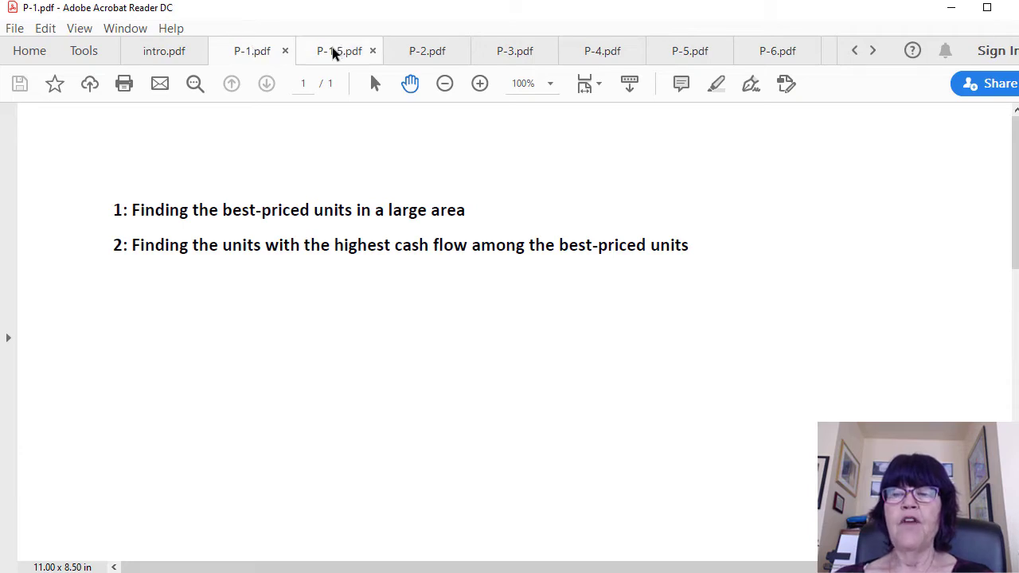
pyautogui.moveTo(338, 50)
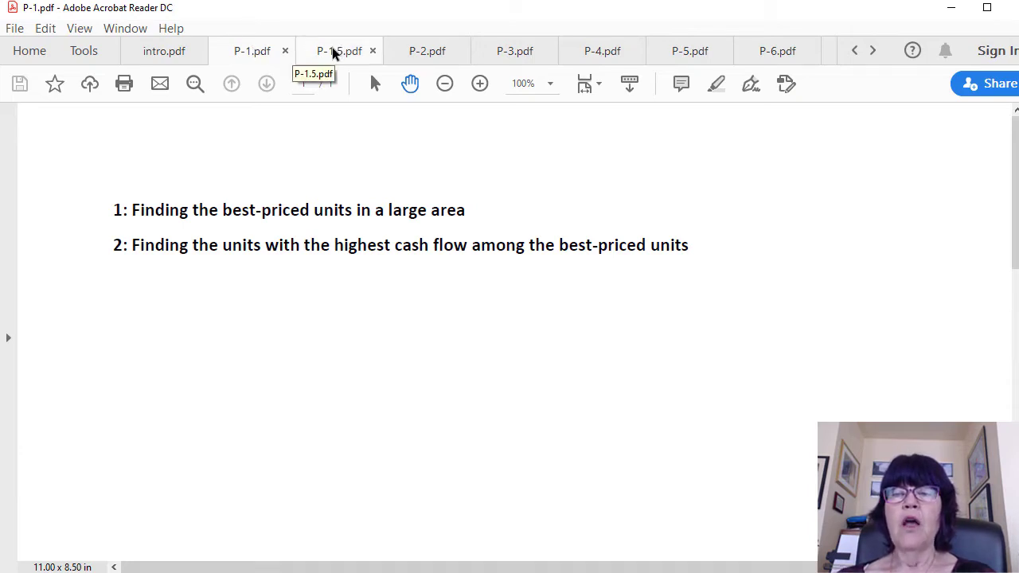
# Step: Show the P-1.5.pdf map of 2019 Q3 Las Vegas vacancy rates by zip code
pyautogui.click(339, 50)
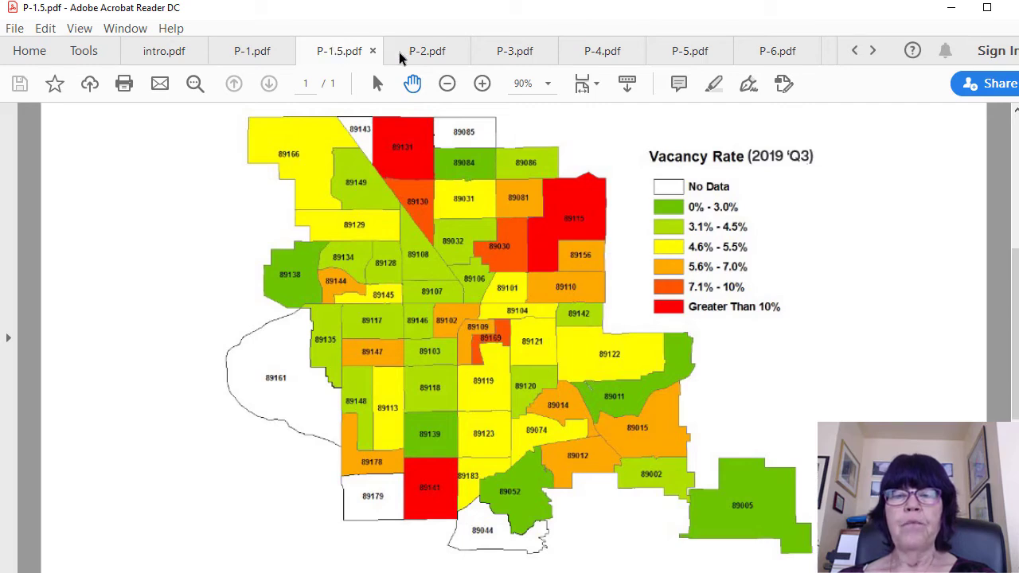
# Step: Show the P-2.pdf slide 'Finding the units with the highest cash flow'
pyautogui.click(427, 51)
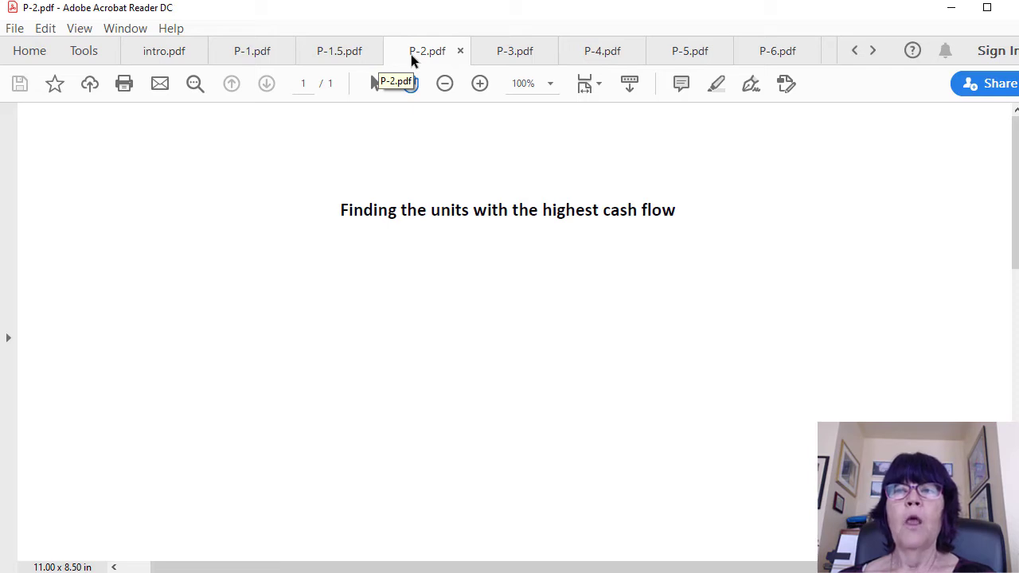
# Step: Show the P-3.pdf net rental income formula: rent minus fees, taxes, insurance, vacancy, repairs, management
pyautogui.click(514, 50)
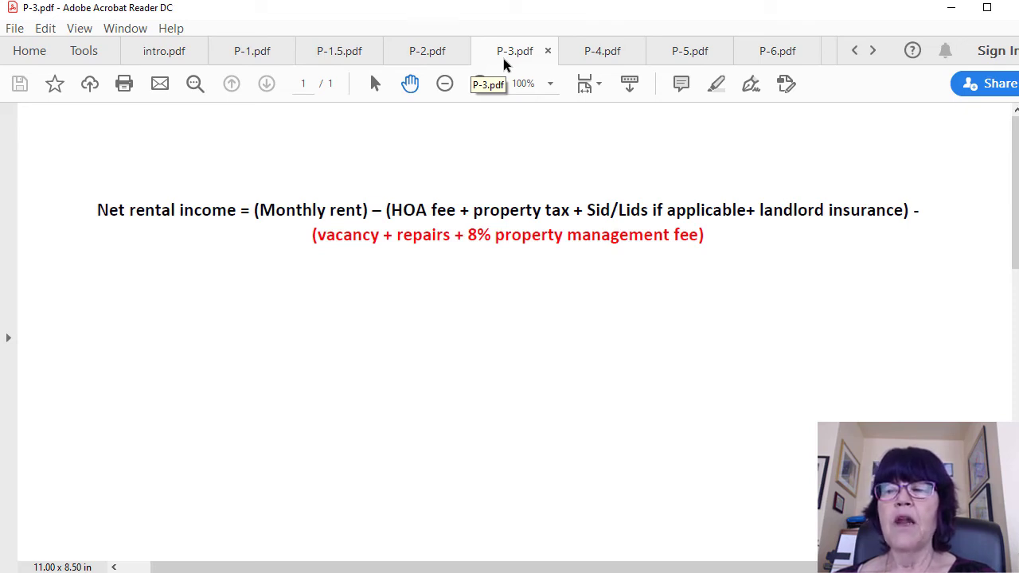
pyautogui.moveTo(603, 51)
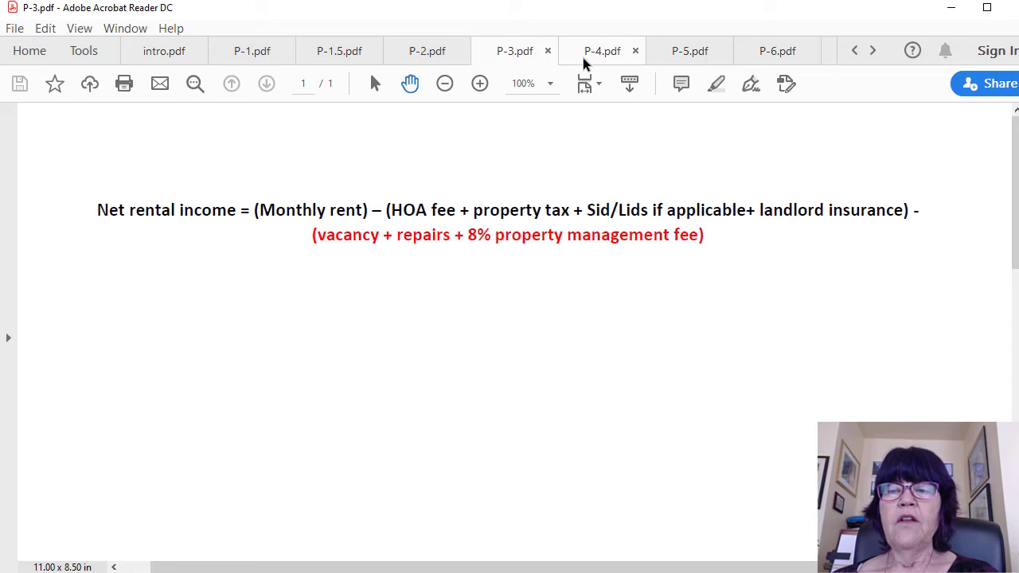
# Step: Show the P-4.pdf slide asking about 2020 Las Vegas real estate cash flow
pyautogui.click(602, 51)
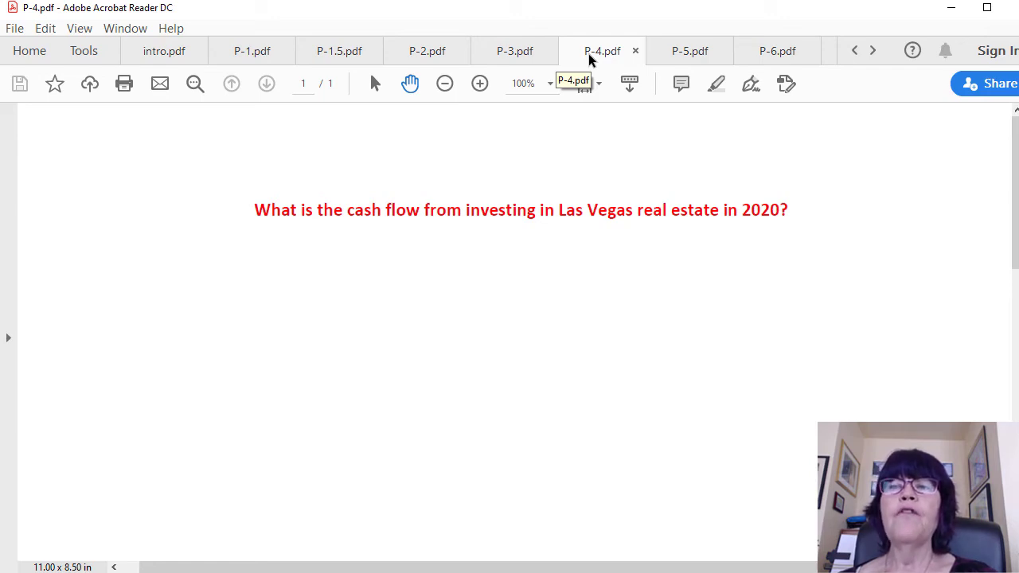
pyautogui.moveTo(689, 50)
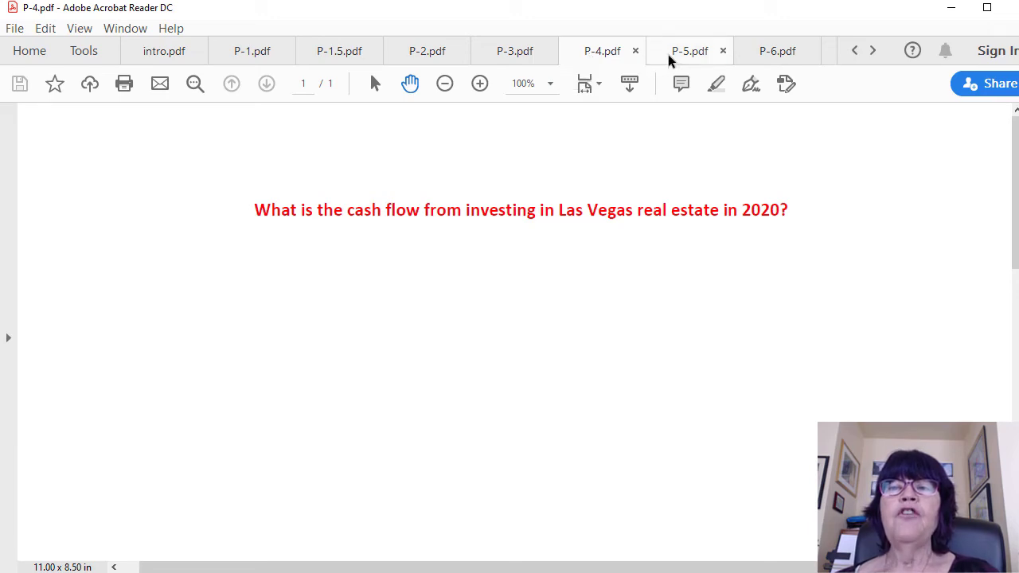
# Step: Show the P-5.pdf chart of Las Vegas versus national rent growth, 2006–2019
pyautogui.click(689, 50)
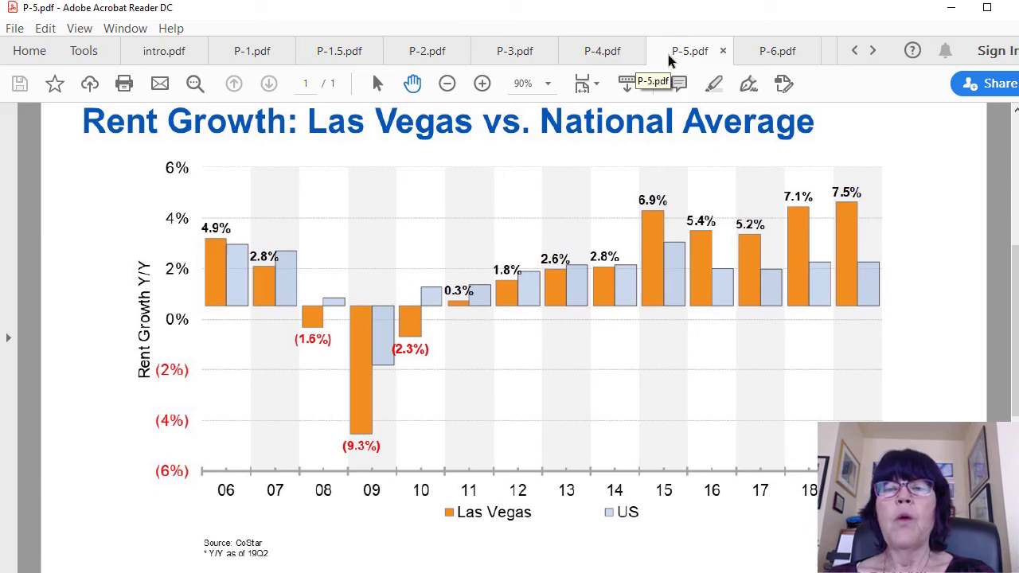
pyautogui.moveTo(778, 65)
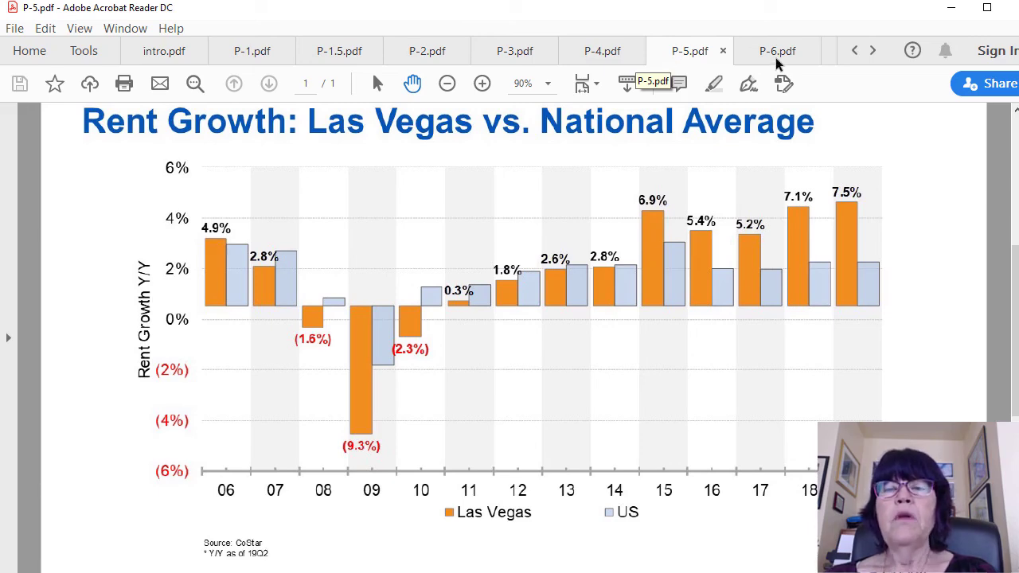
# Step: Show the P-6.pdf Mid-west mistake slide, then the goodbye.pdf page
pyautogui.click(777, 50)
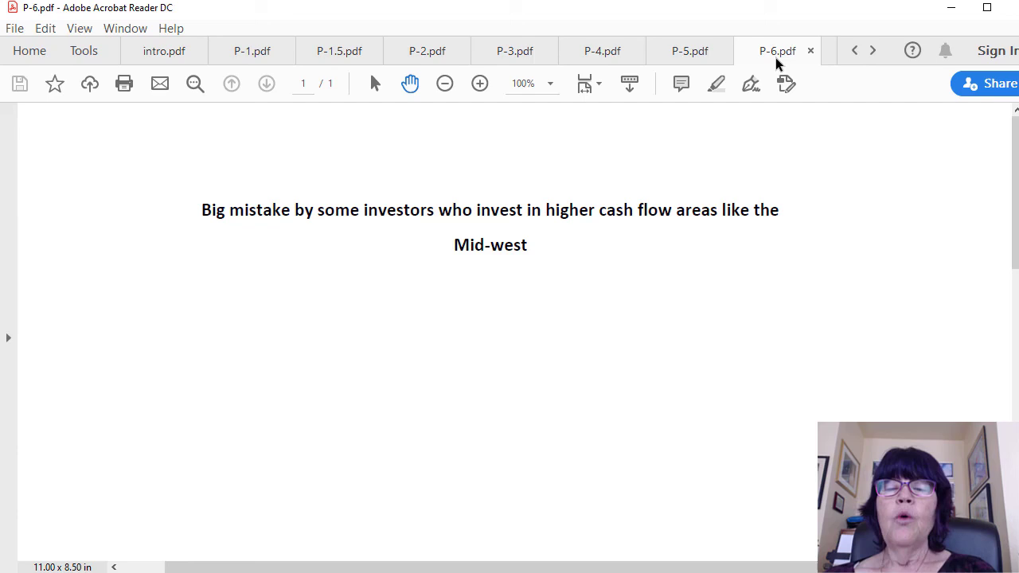
pyautogui.moveTo(854, 50)
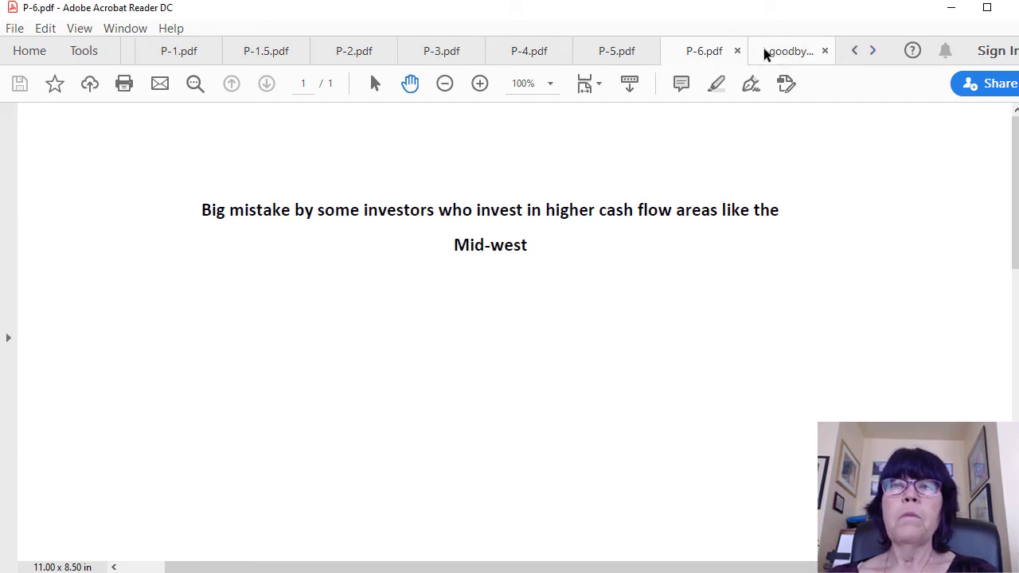
pyautogui.click(788, 50)
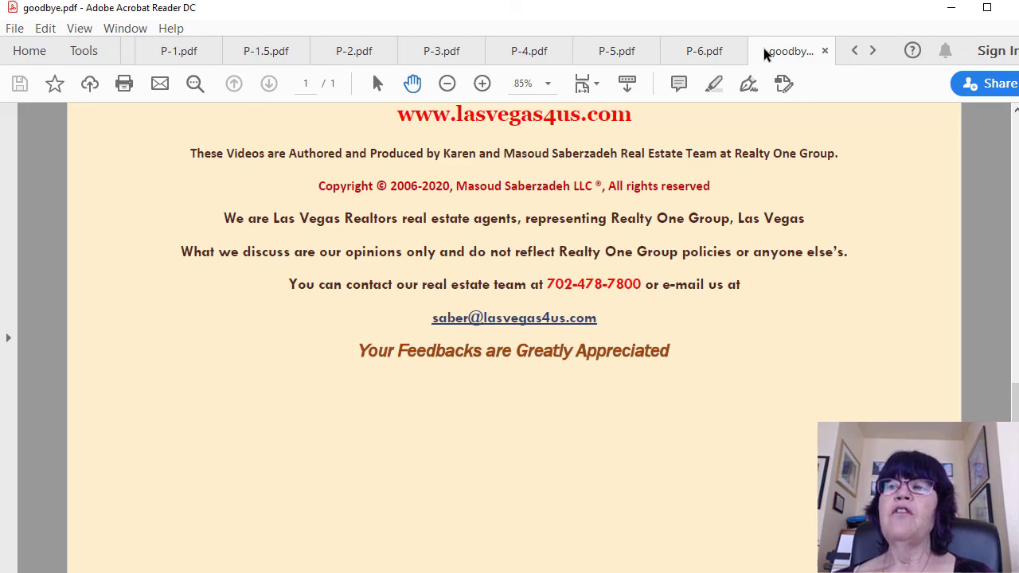